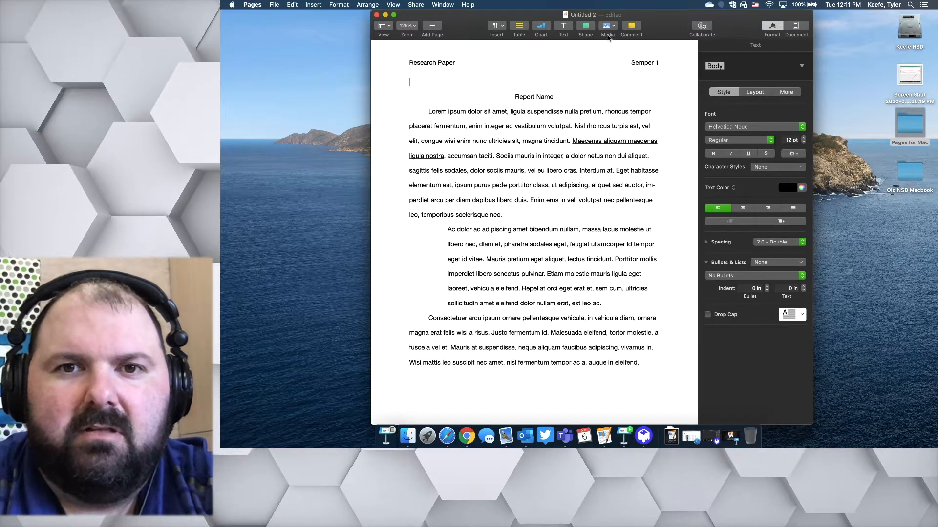
pyautogui.moveTo(608, 27)
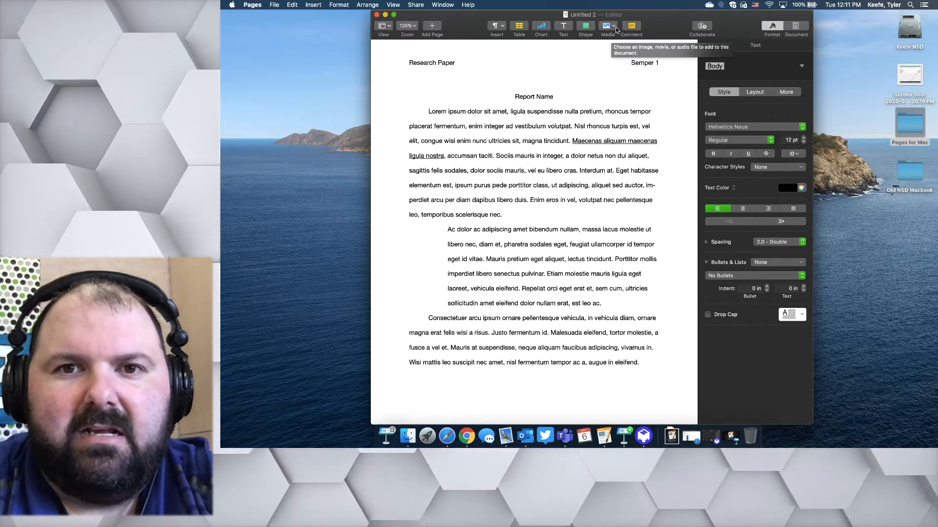
# Insert 'Screen Shot 11.59.33 AM' from Downloads as an image above Report Name.
pyautogui.click(608, 26)
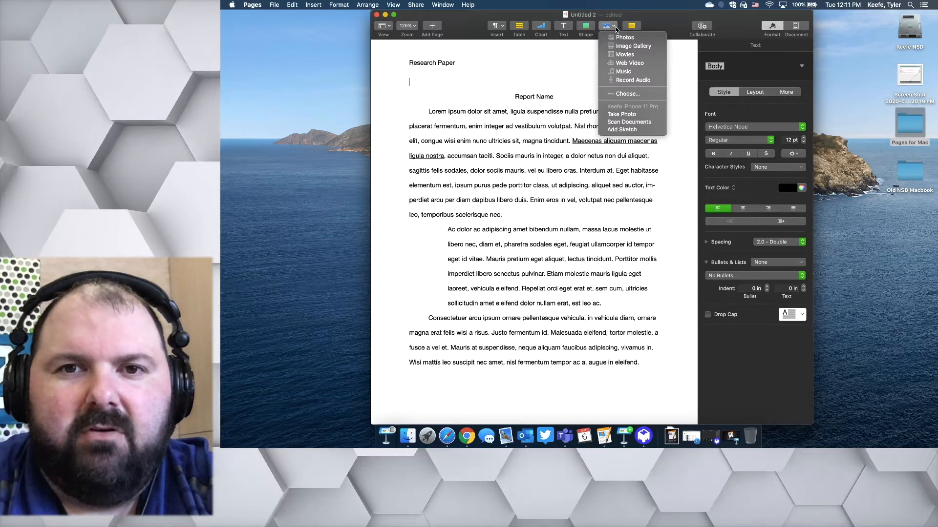
pyautogui.moveTo(623, 37)
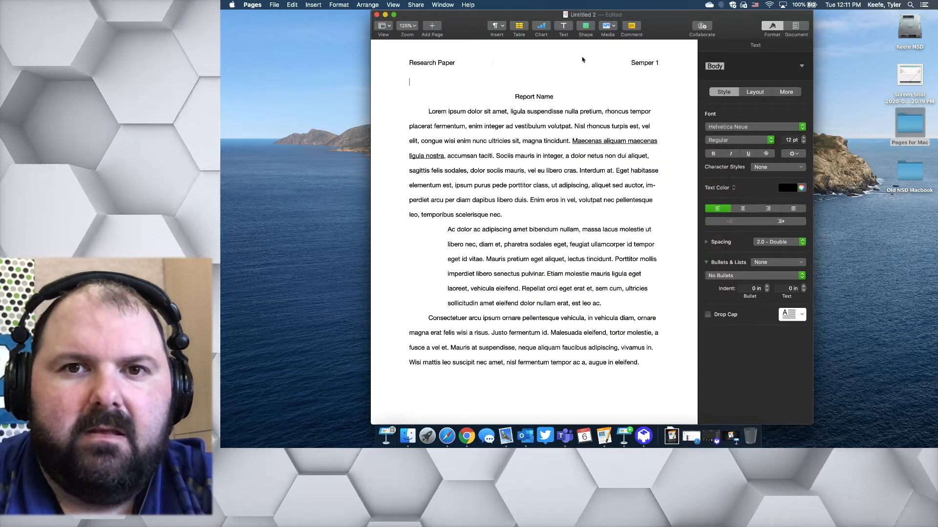
pyautogui.click(607, 26)
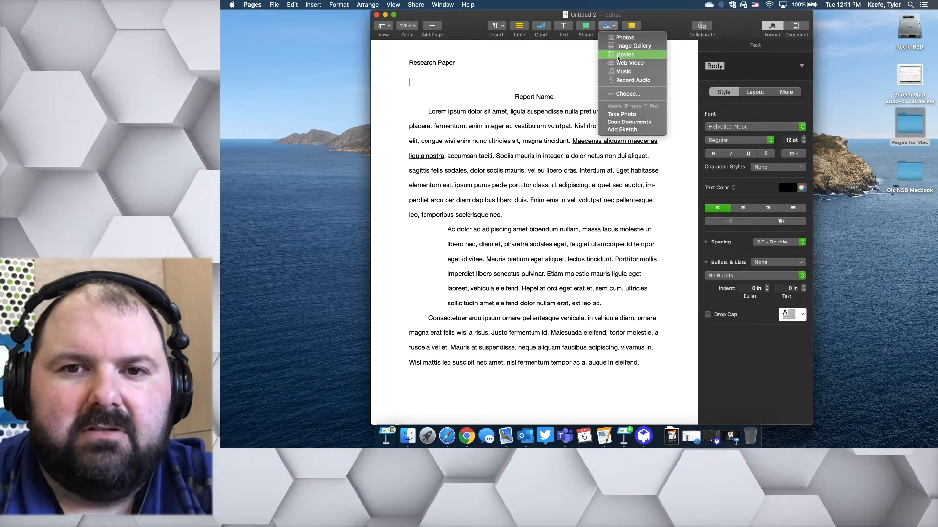
pyautogui.moveTo(628, 94)
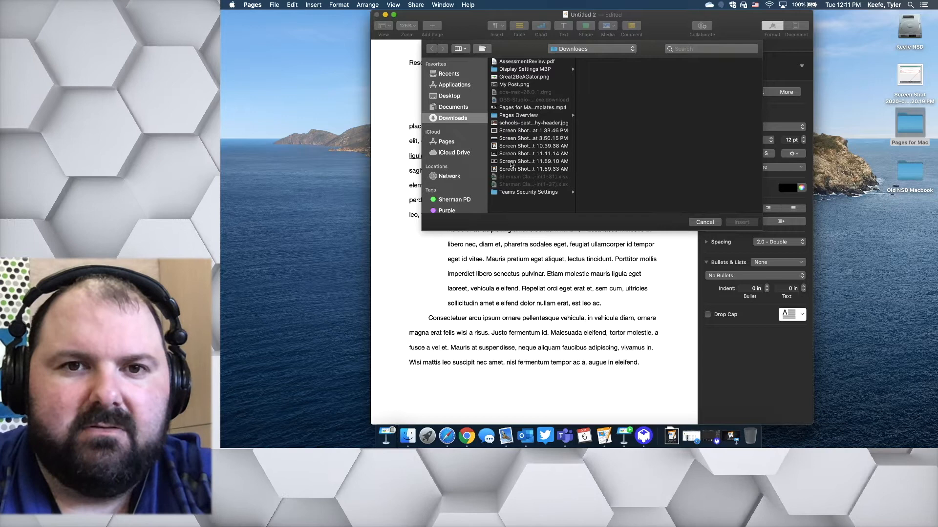
pyautogui.click(533, 169)
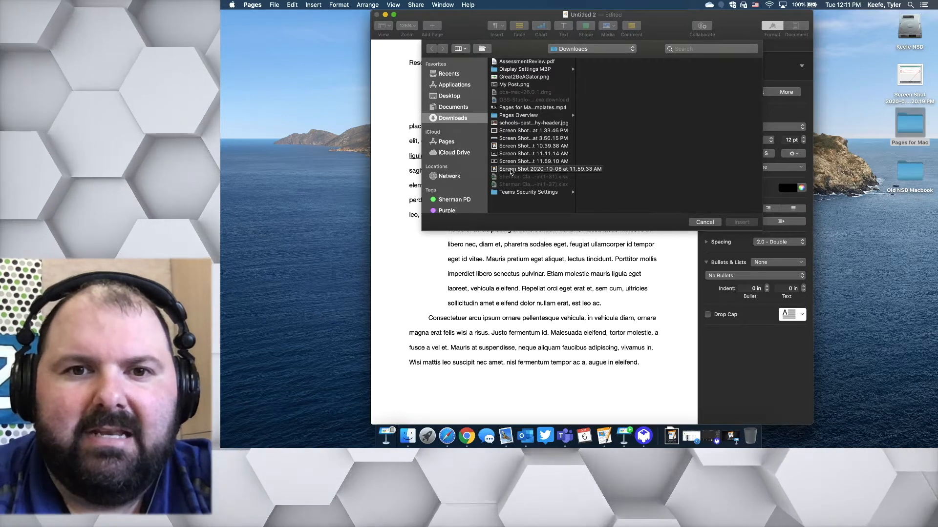
pyautogui.click(548, 169)
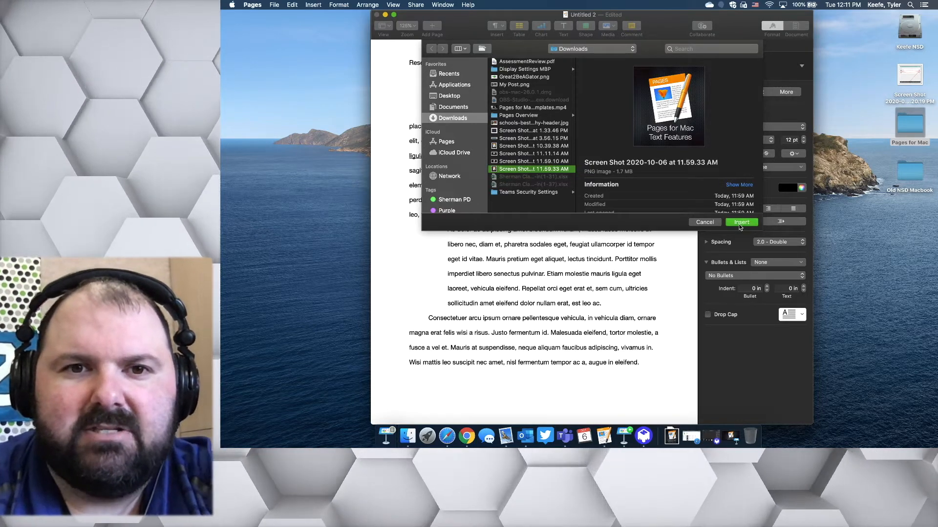
pyautogui.click(740, 221)
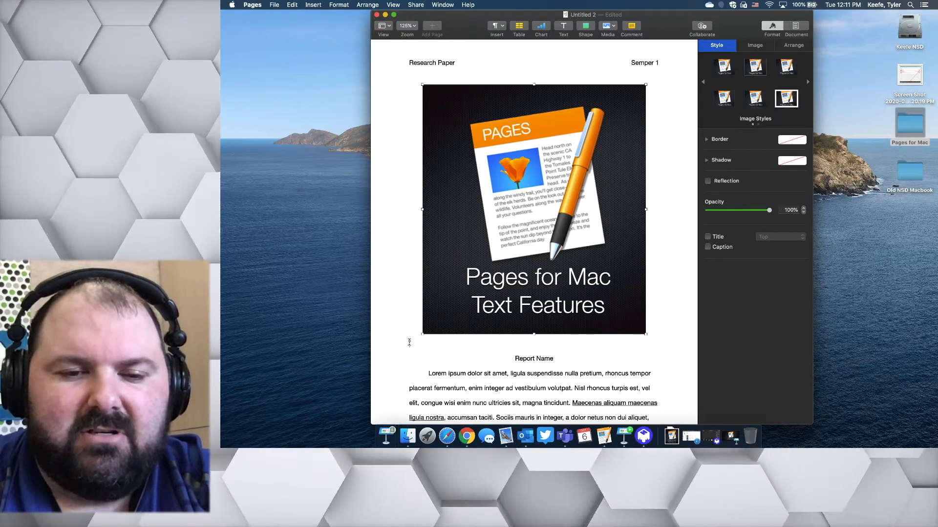
# Drag the screenshot into the first body paragraph, right after 'turpis est, vel'.
pyautogui.click(411, 345)
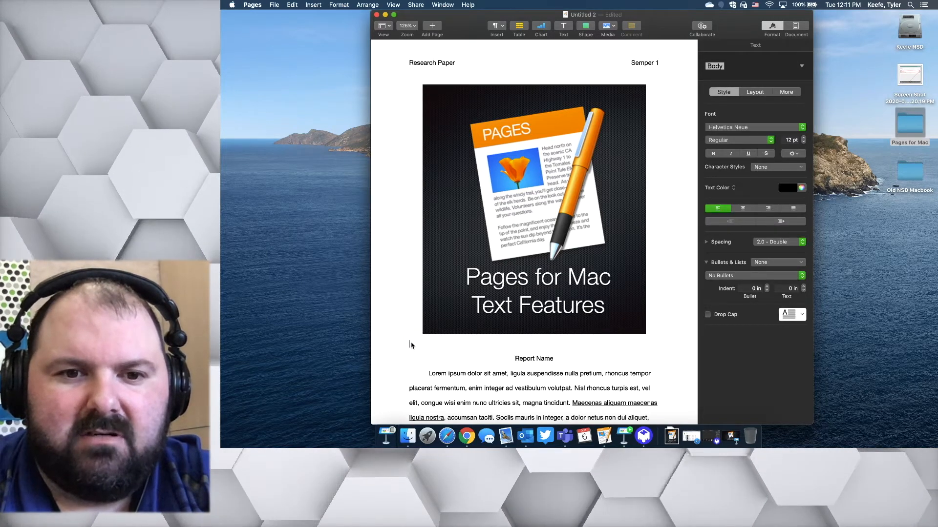
pyautogui.scroll(-3)
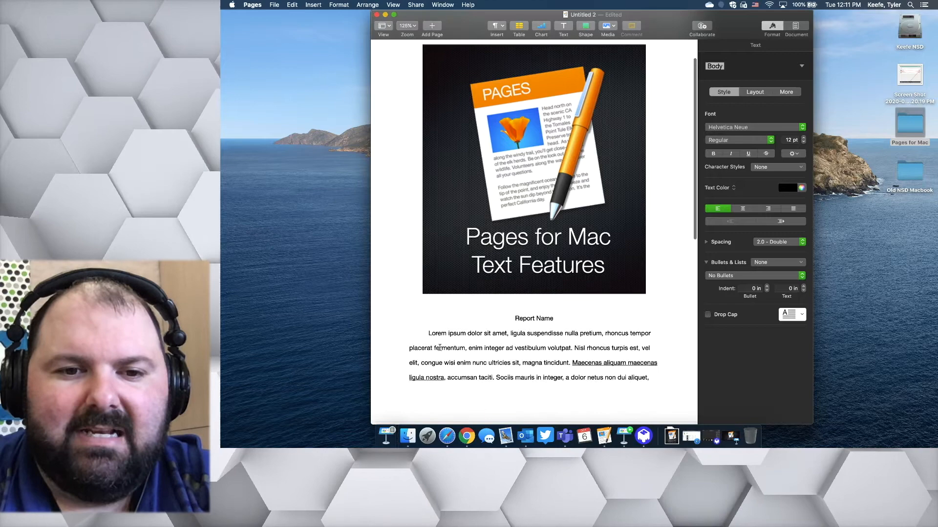
pyautogui.scroll(-3)
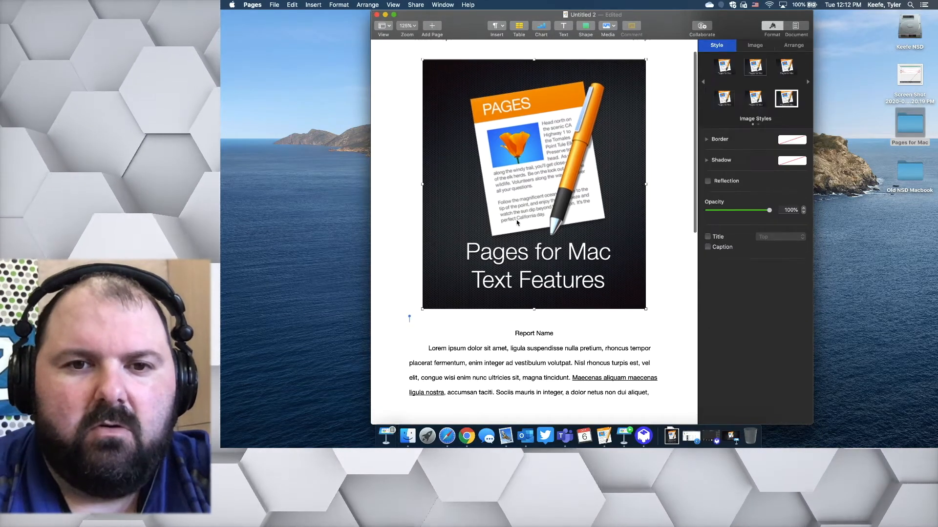
pyautogui.moveTo(532, 180); pyautogui.dragTo(533, 251)
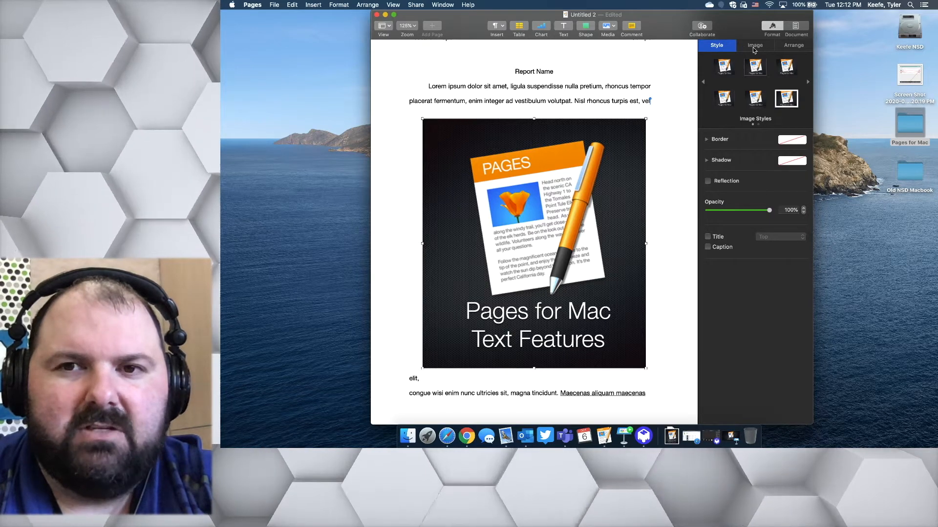
pyautogui.click(793, 45)
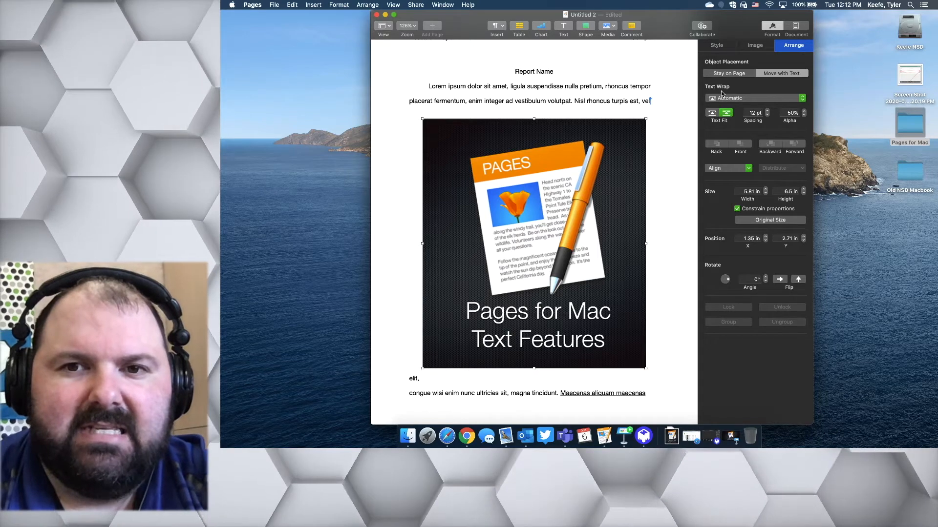
pyautogui.click(755, 98)
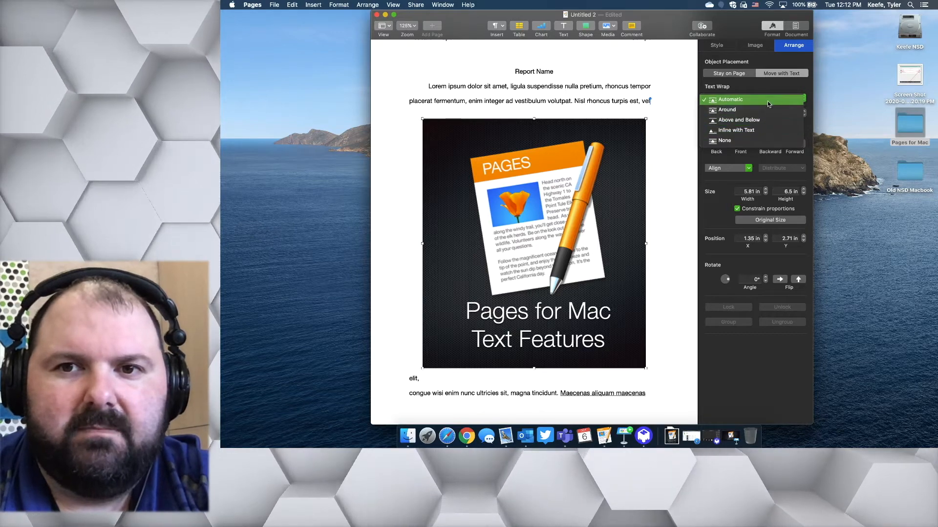
pyautogui.click(729, 100)
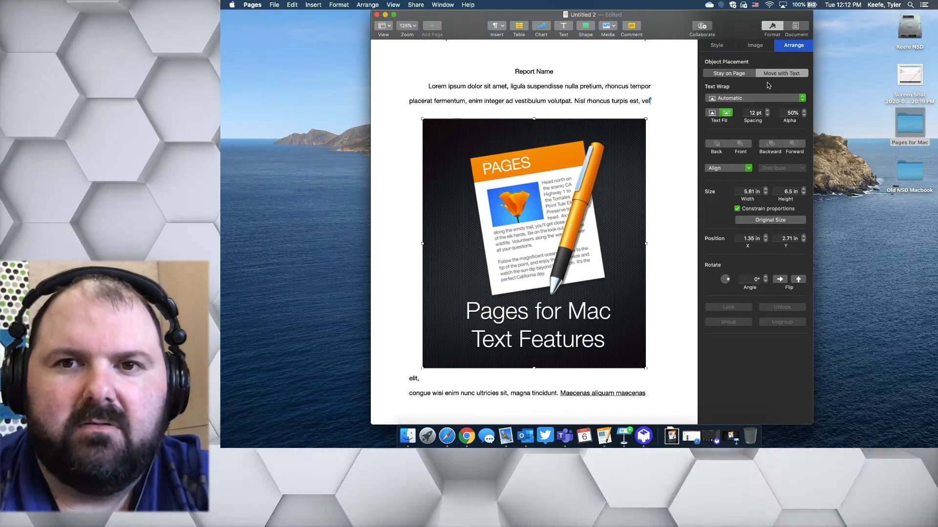
pyautogui.click(716, 45)
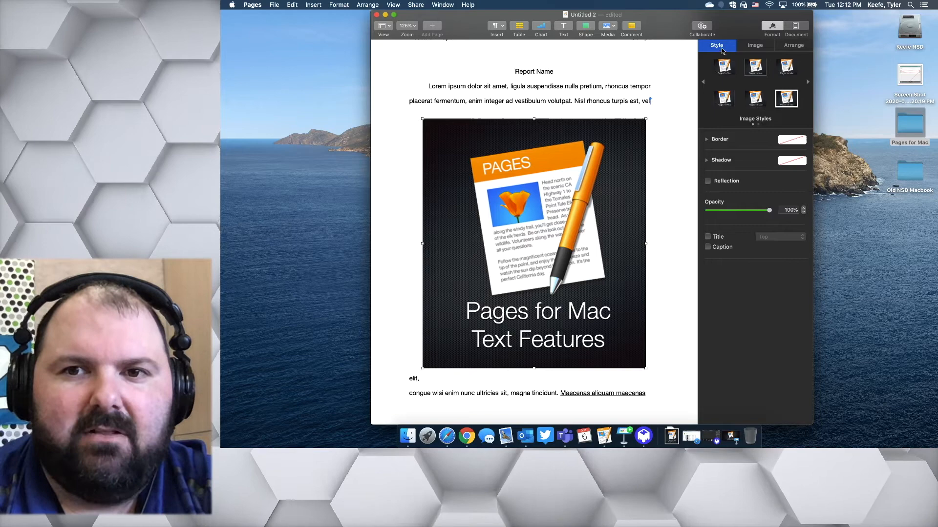
# Test a reflection, then keep the image's Picture Frame border.
pyautogui.click(708, 181)
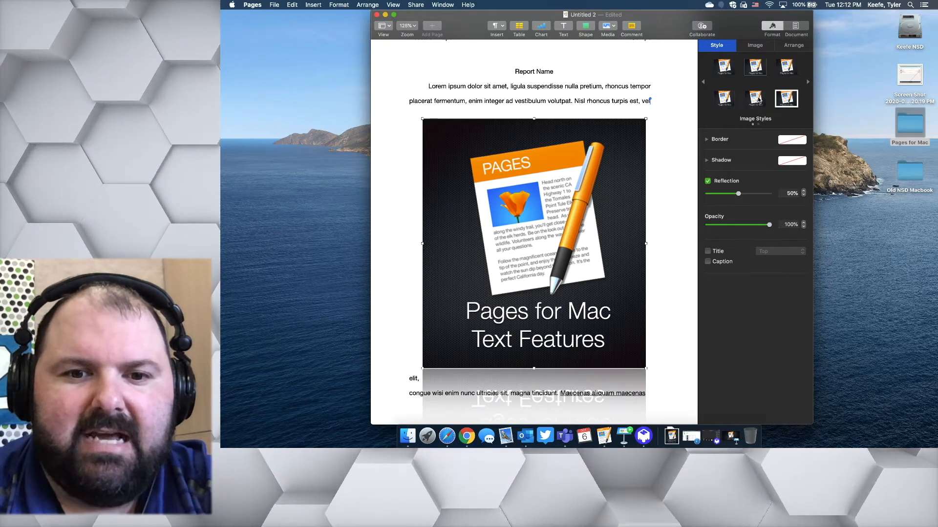
pyautogui.click(708, 181)
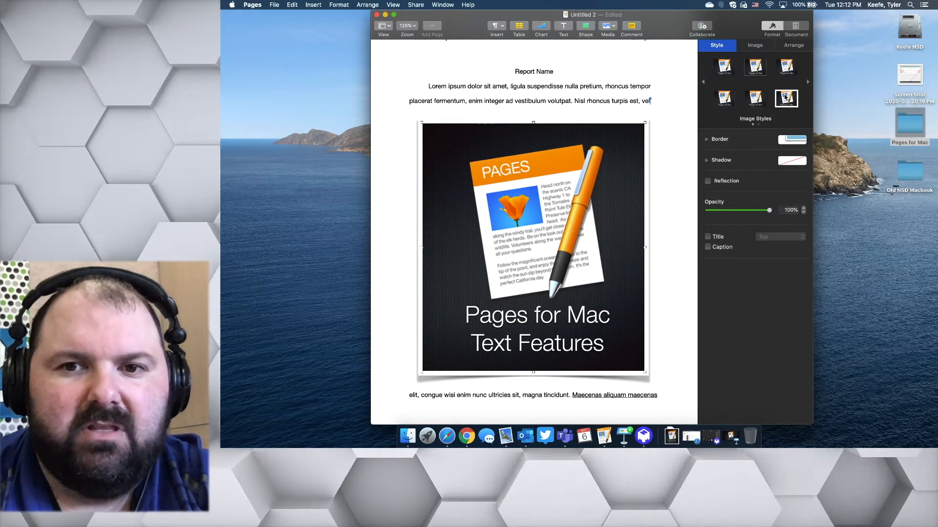
pyautogui.click(706, 139)
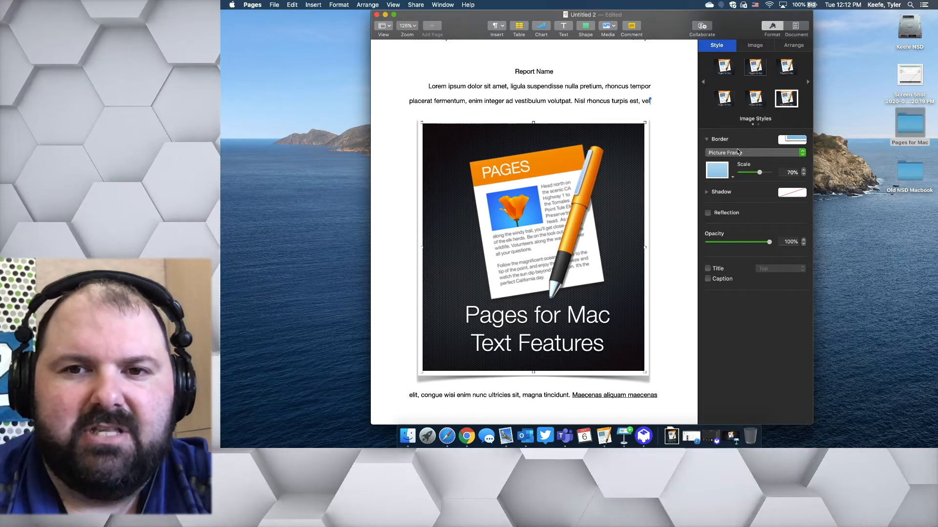
pyautogui.click(753, 153)
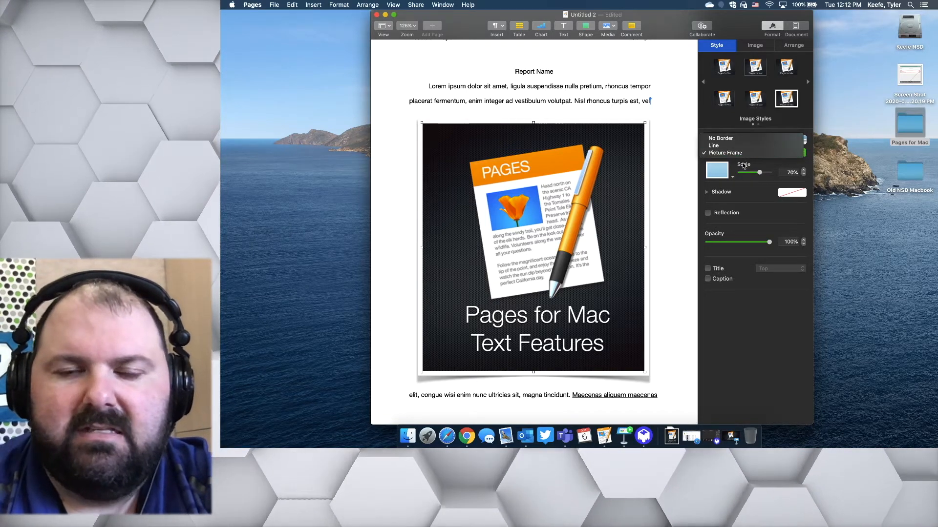
pyautogui.click(753, 138)
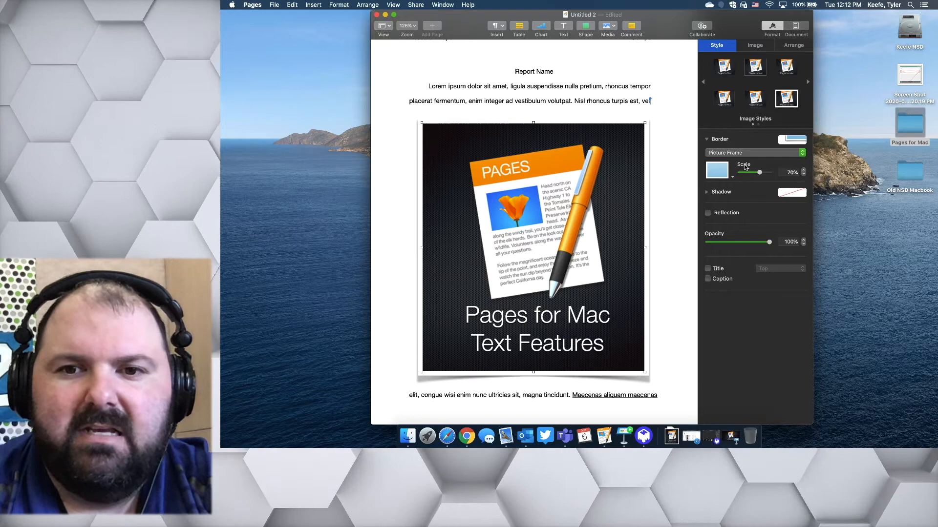
# Leave the reflection off, check the Image tab options, and scroll to page 2.
pyautogui.click(708, 213)
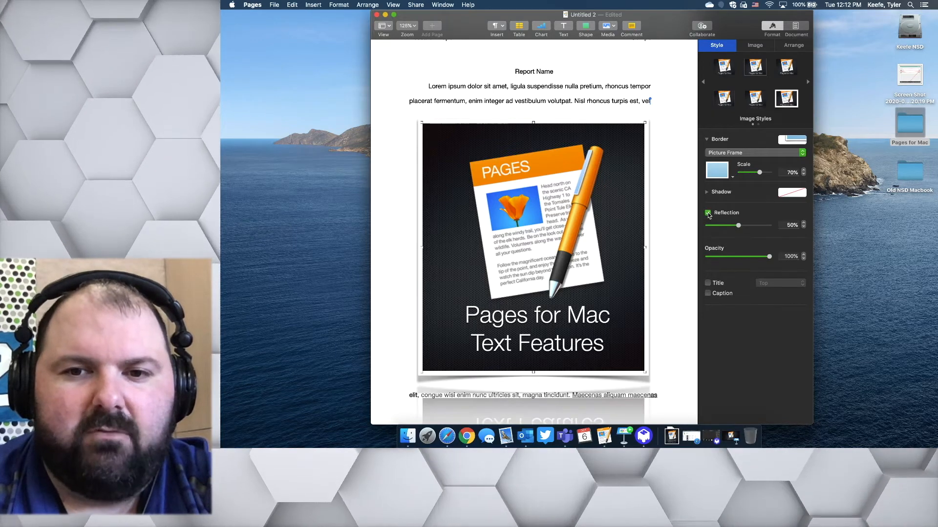
pyautogui.click(708, 213)
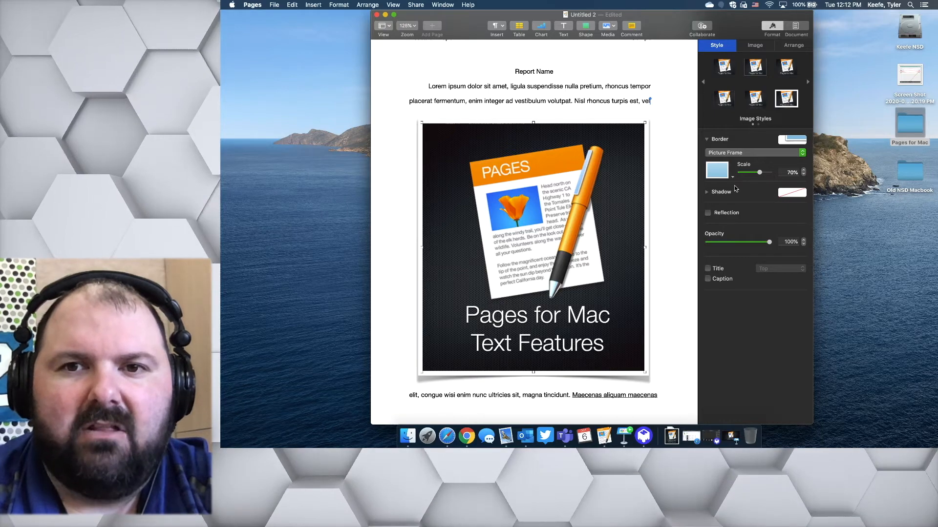
pyautogui.click(755, 45)
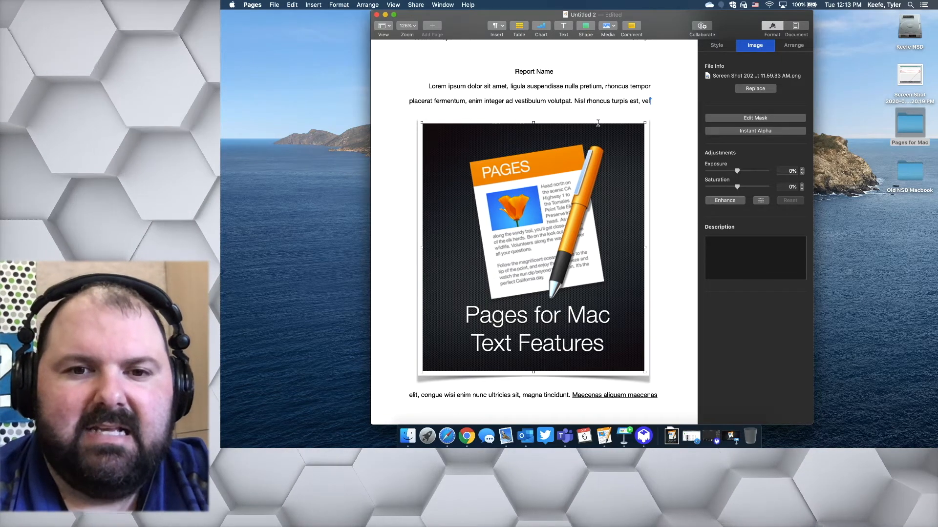
pyautogui.scroll(-3)
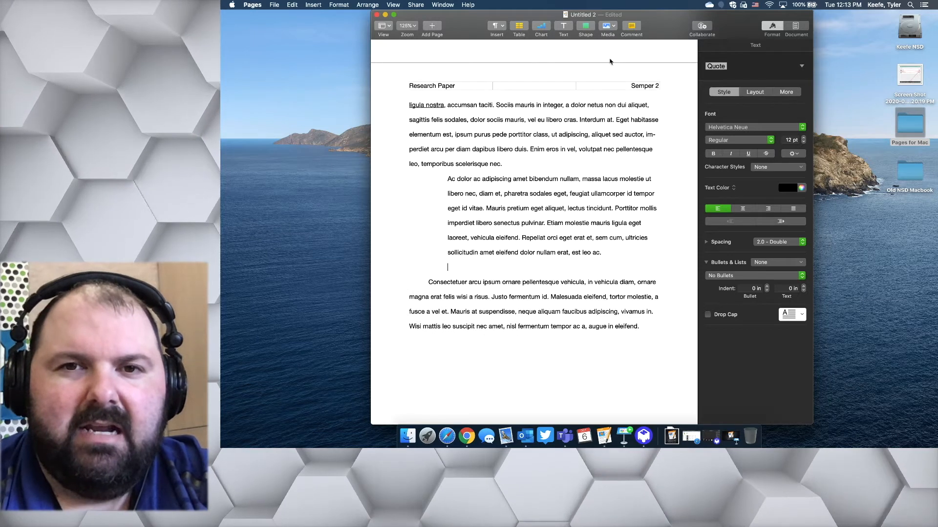
# Insert a classroom photo from the iPad camera below page 2's indented quote.
pyautogui.click(607, 26)
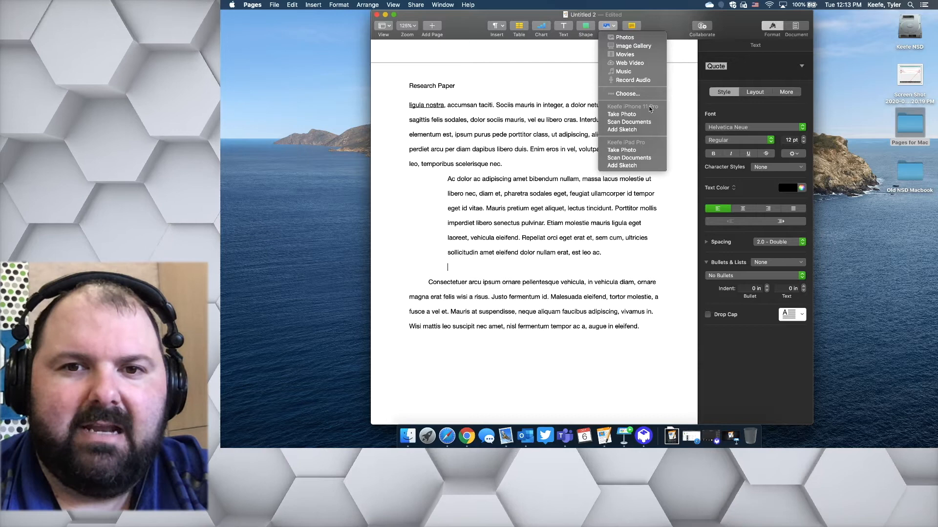
pyautogui.moveTo(632, 149)
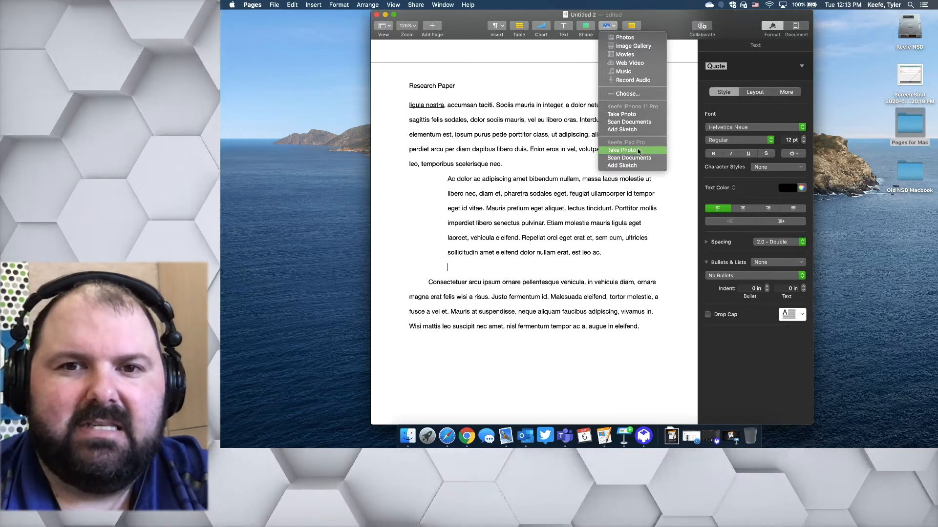
pyautogui.click(621, 149)
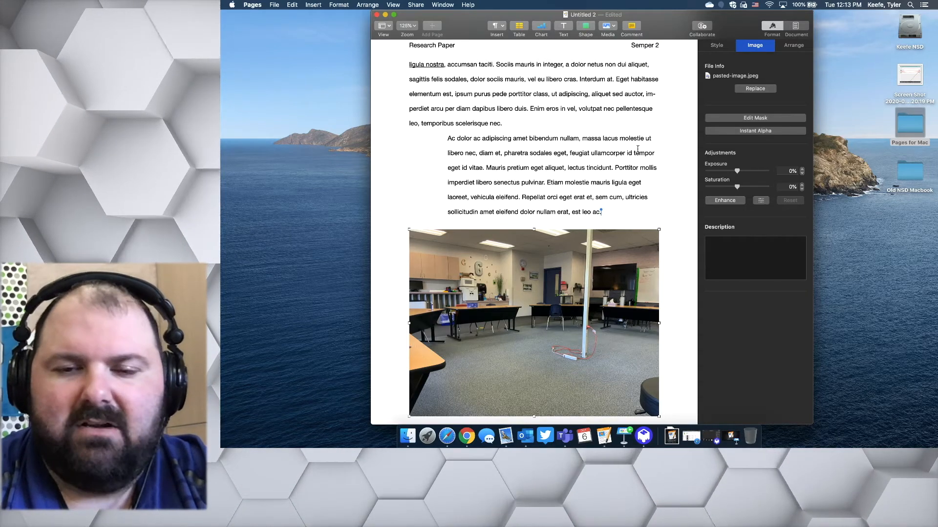
# Scroll past the classroom photo to the top of page 3.
pyautogui.scroll(-3)
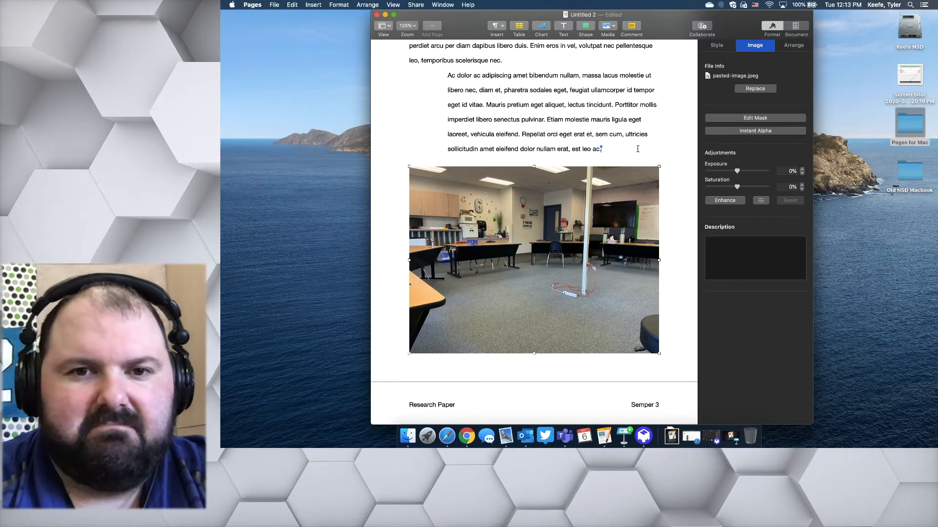
pyautogui.scroll(-3)
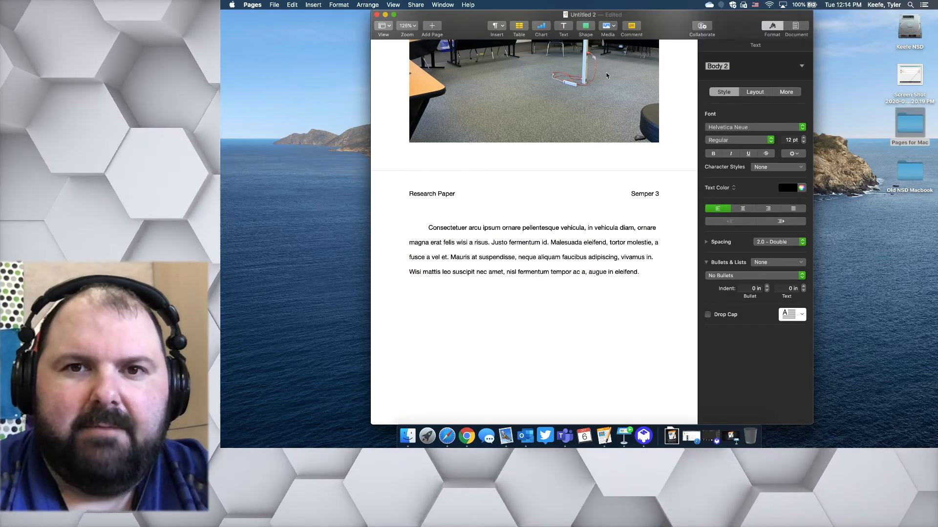
# Insert an empty Image Gallery below page 3's paragraph and scroll to view it.
pyautogui.click(607, 26)
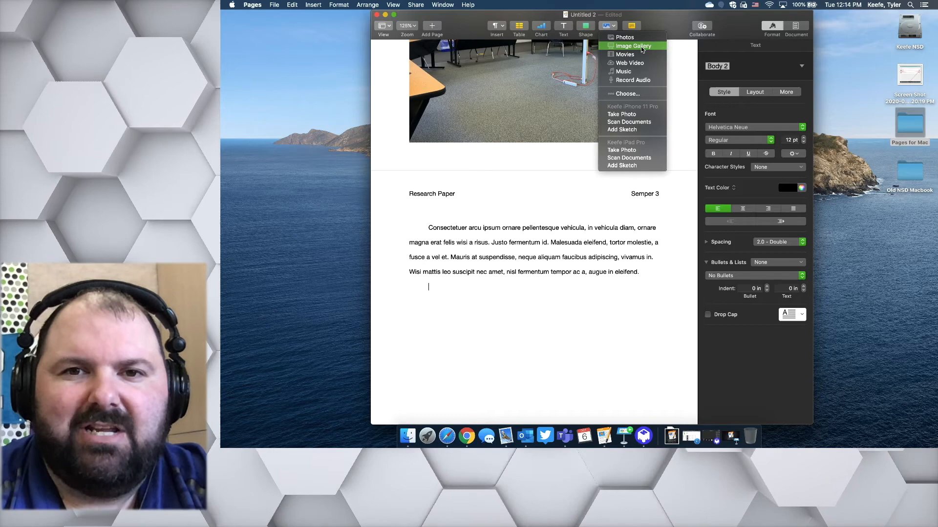
pyautogui.click(632, 45)
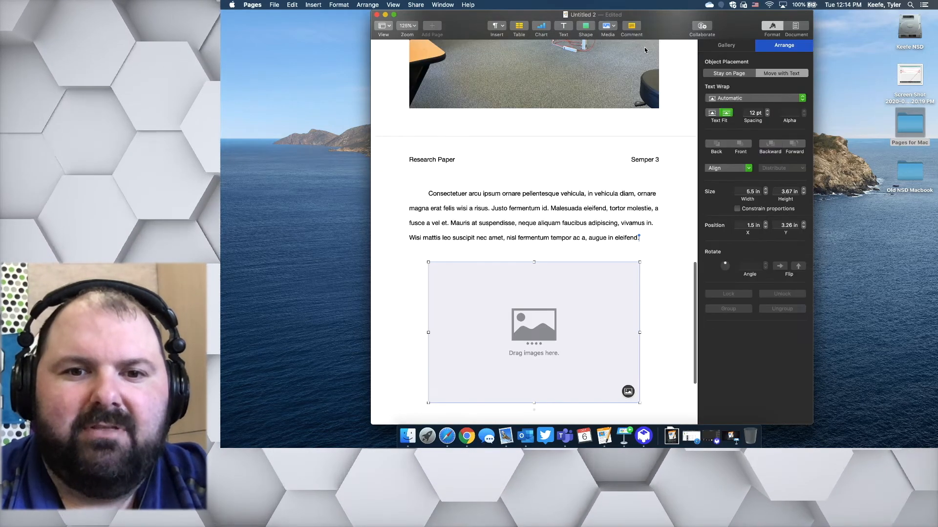
pyautogui.scroll(-3)
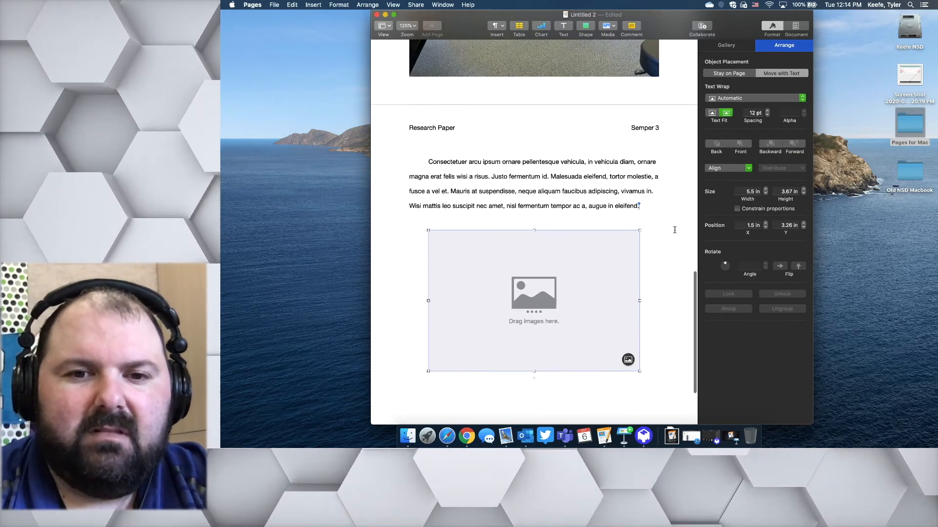
pyautogui.scroll(-3)
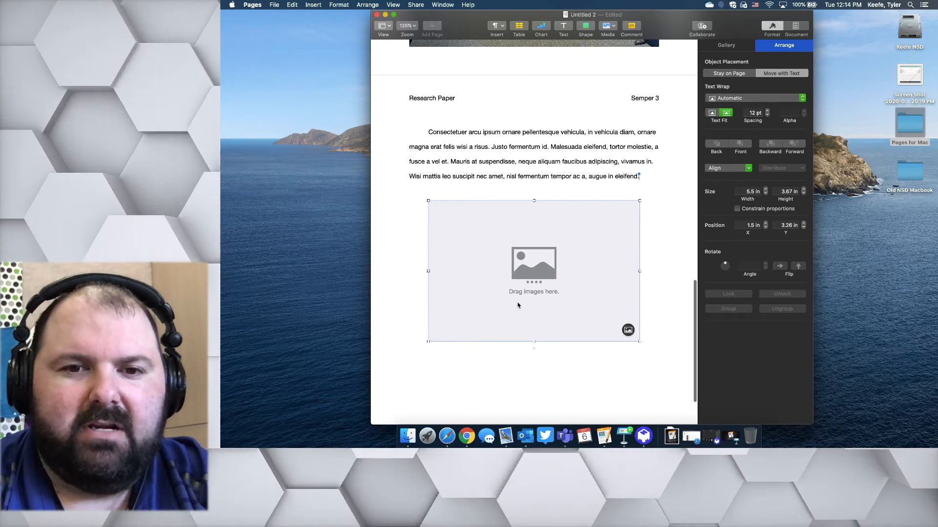
pyautogui.moveTo(554, 301)
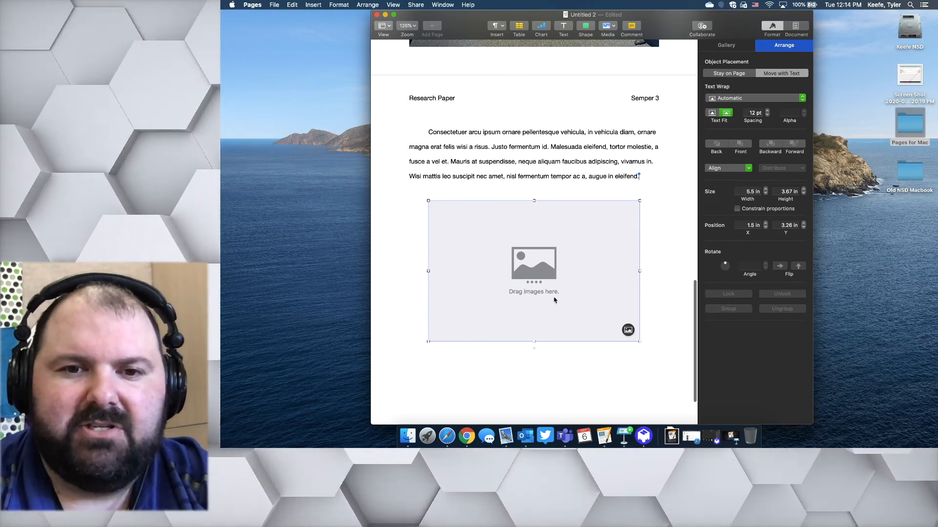